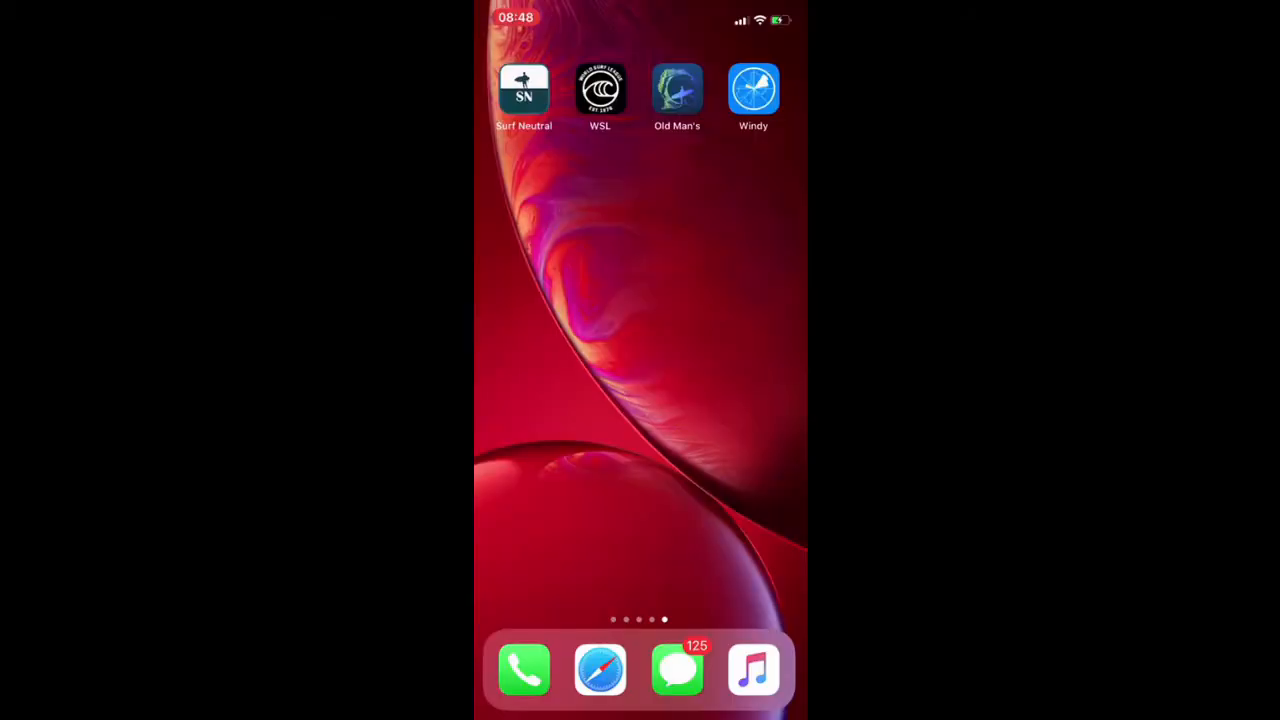
- Launch the Surf Neutral site from the home screen to reach the sign-up choices
click(524, 88)
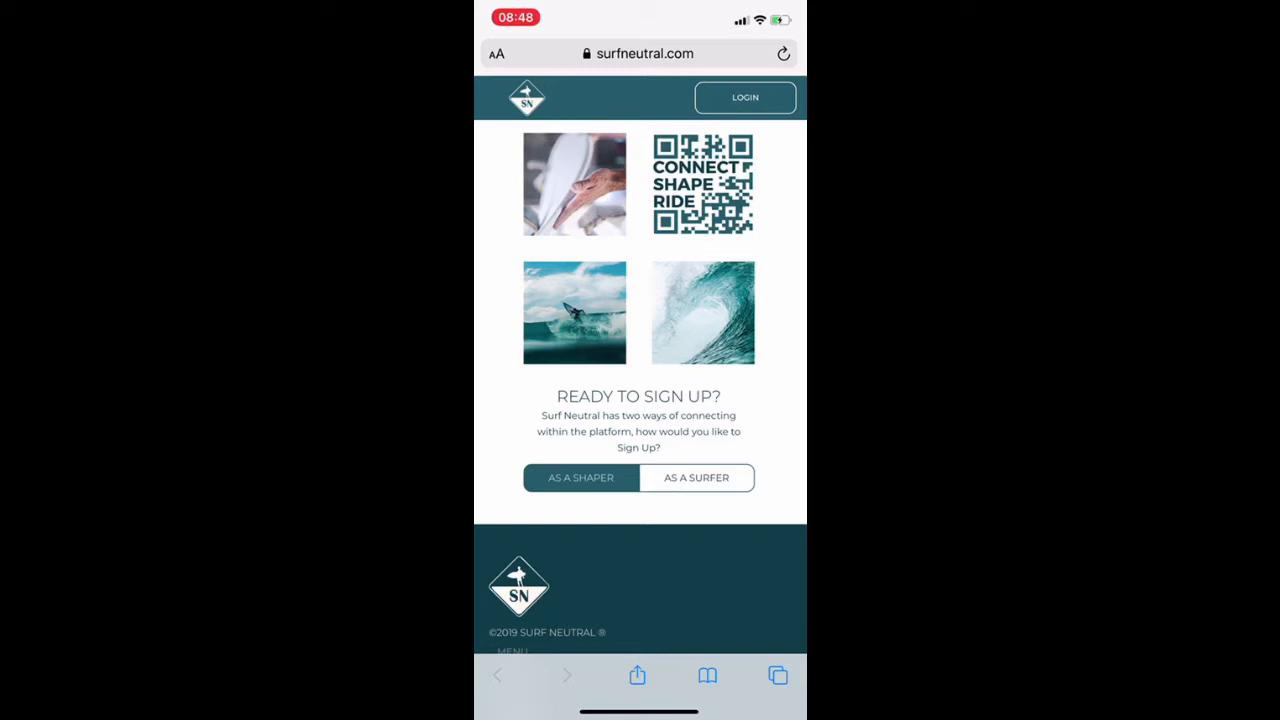
click(580, 476)
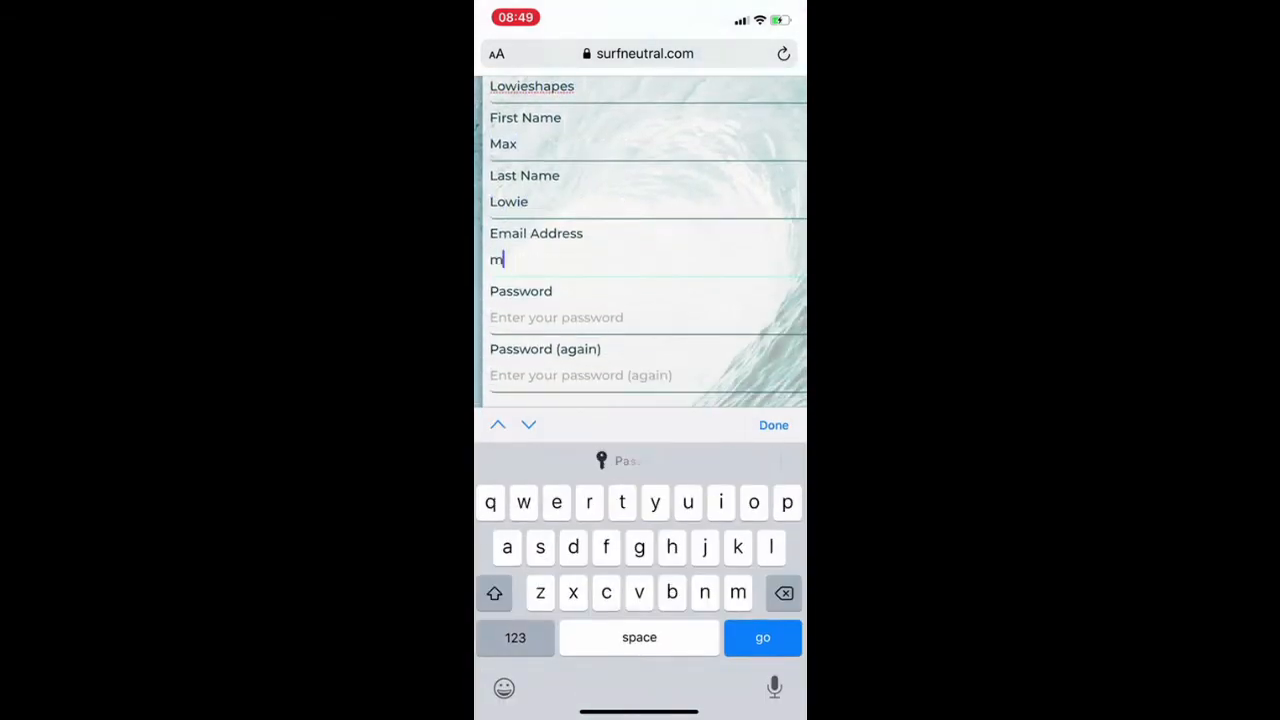
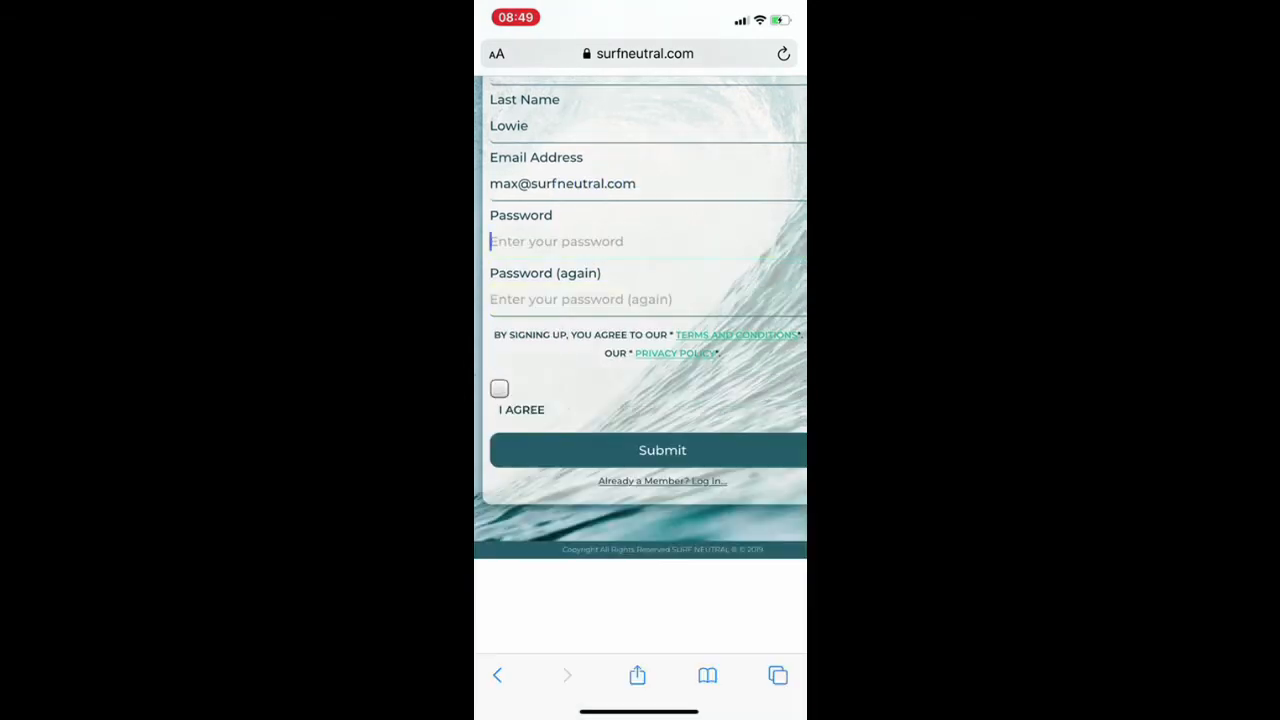
text(password)
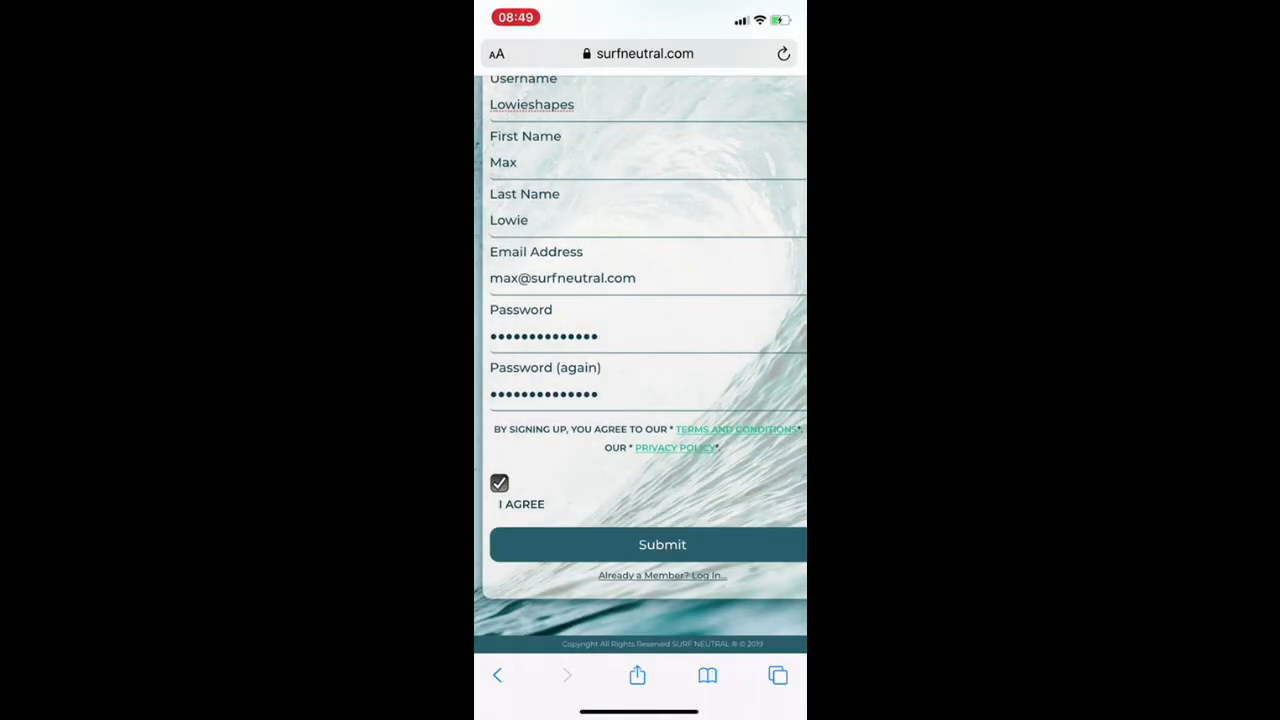
click(662, 544)
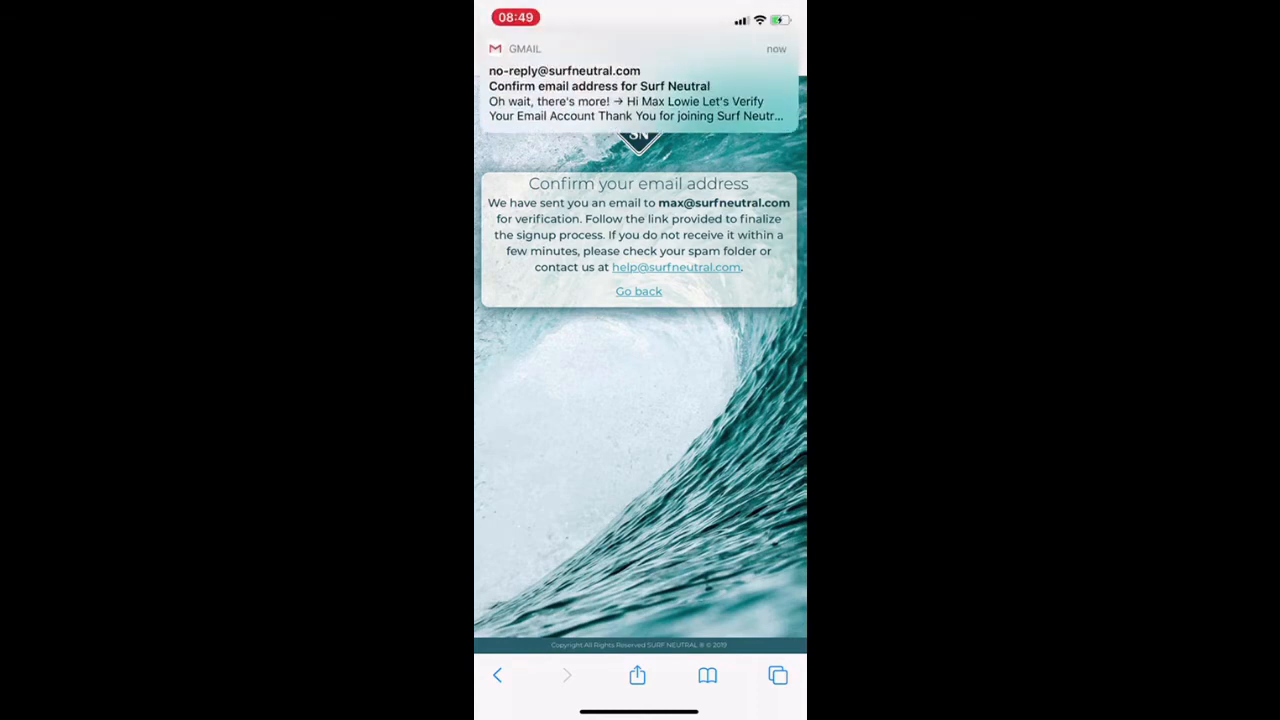
- Confirm the account from the Gmail notification and view the welcome dashboard in Safari
click(638, 82)
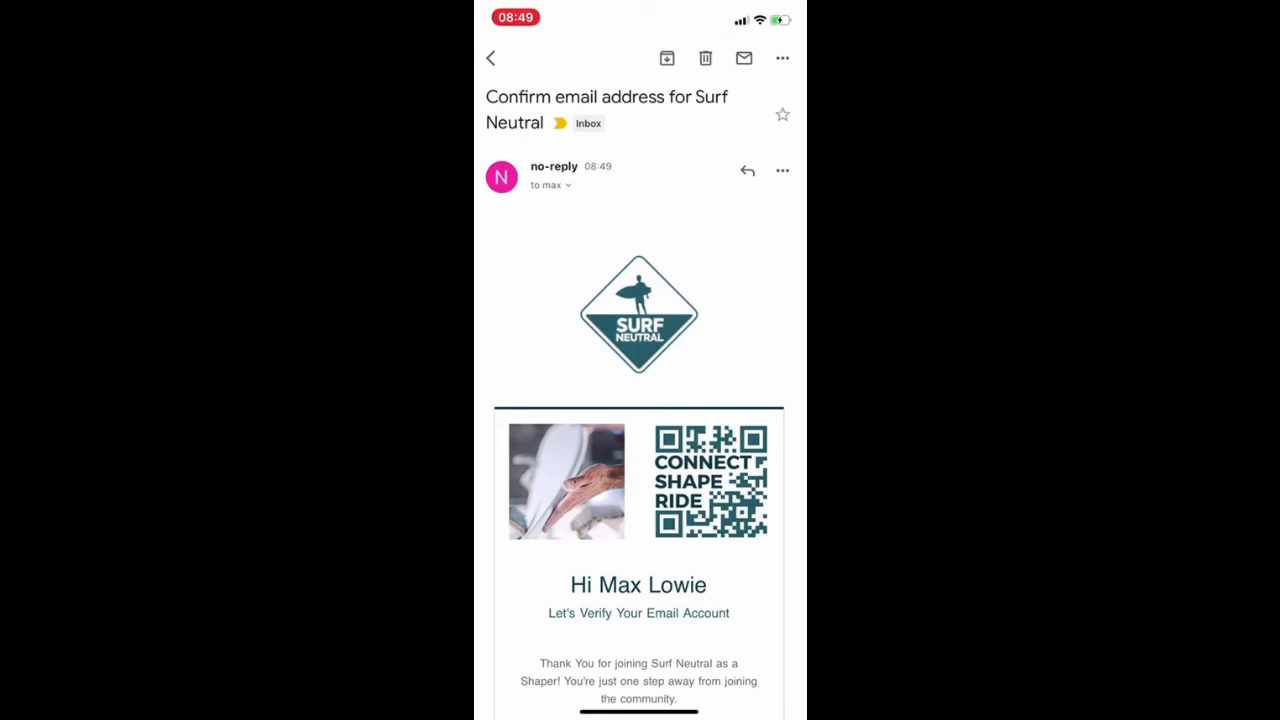
scroll(down, 3)
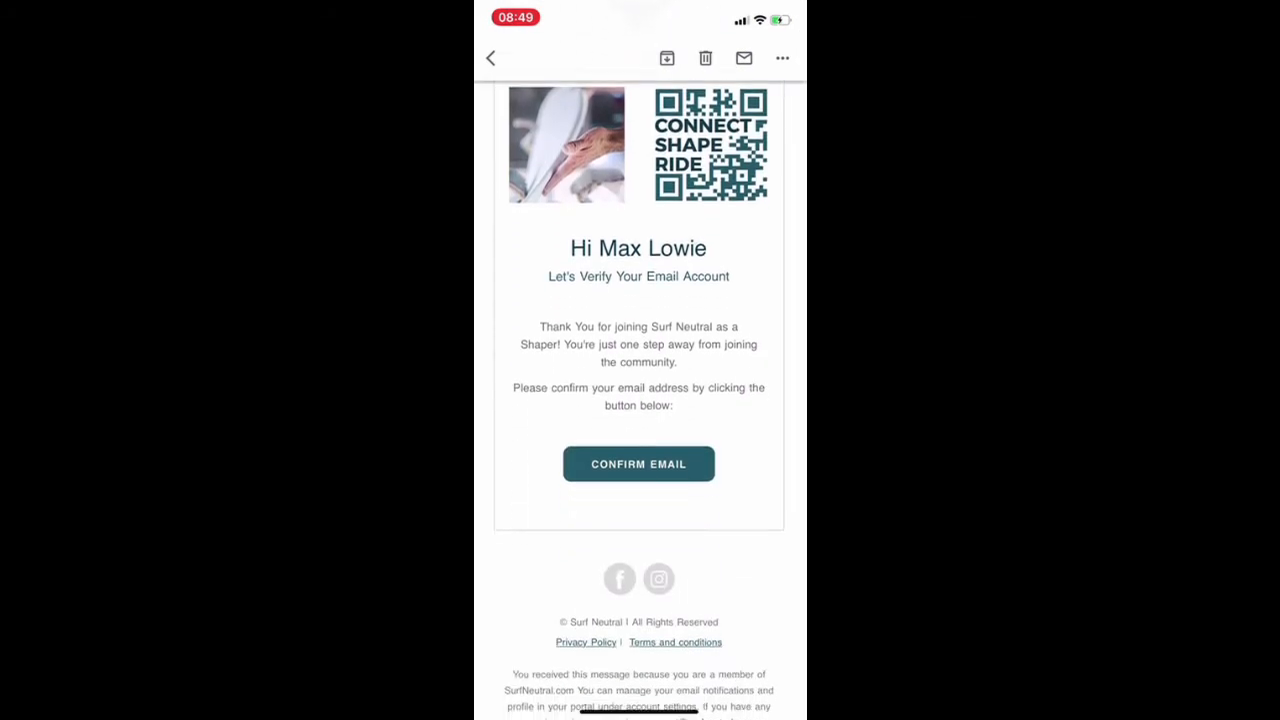
click(638, 464)
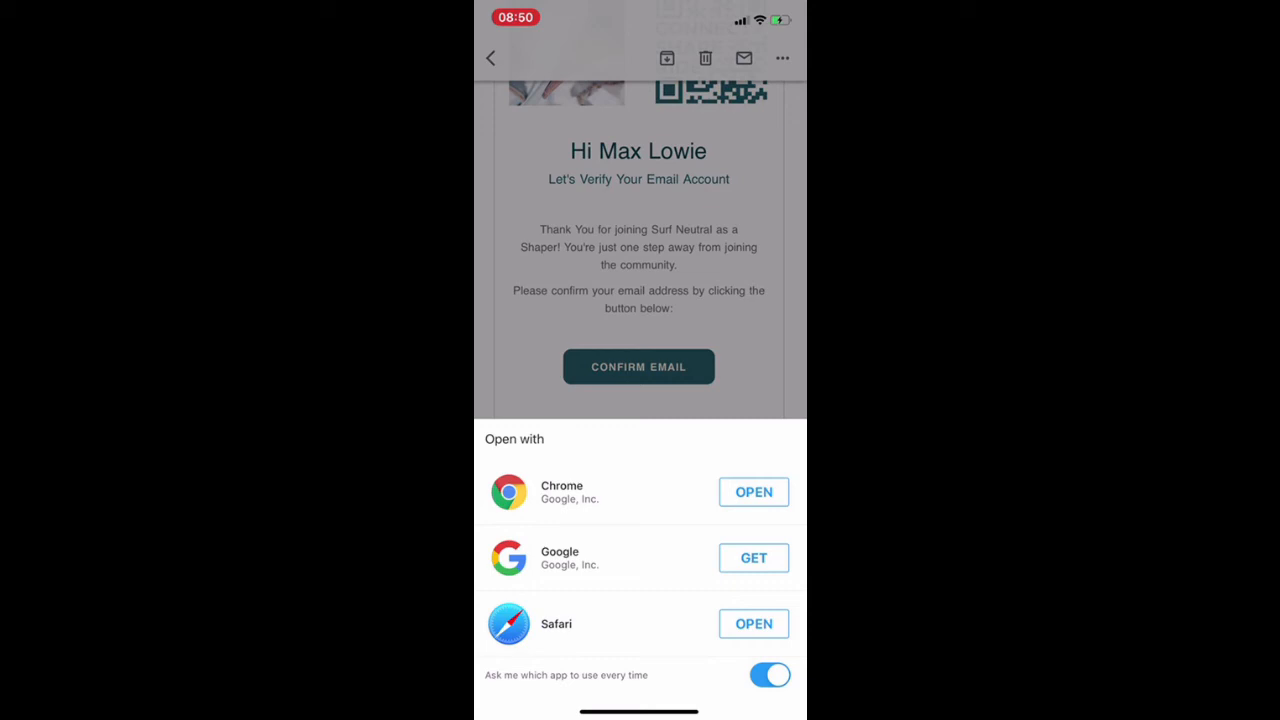
click(752, 624)
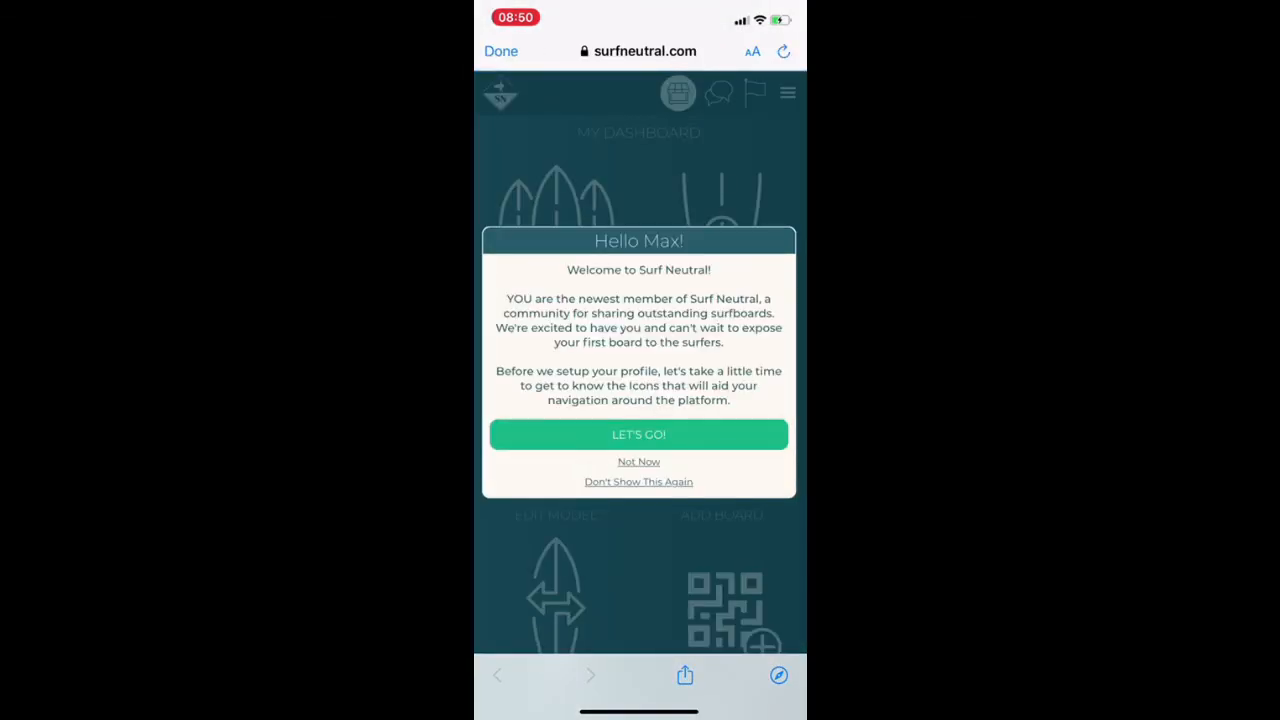